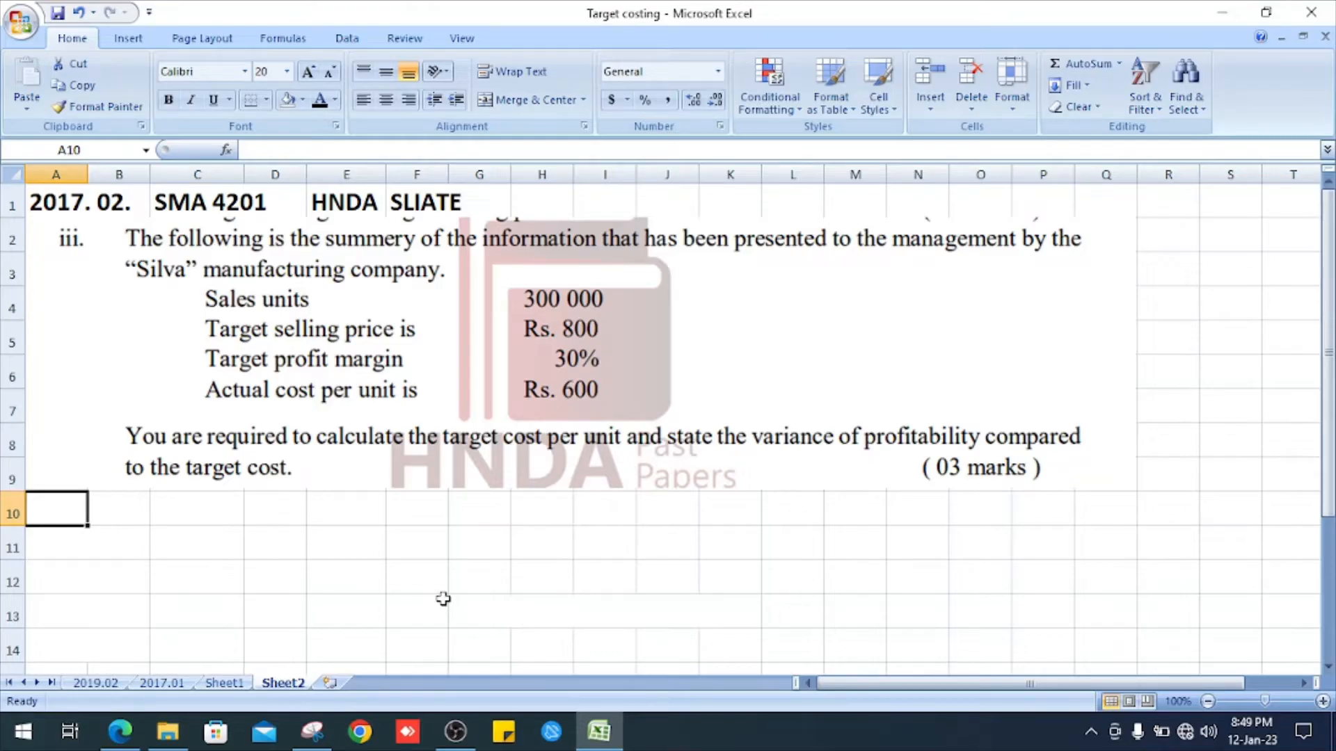
mouse_move(315, 401)
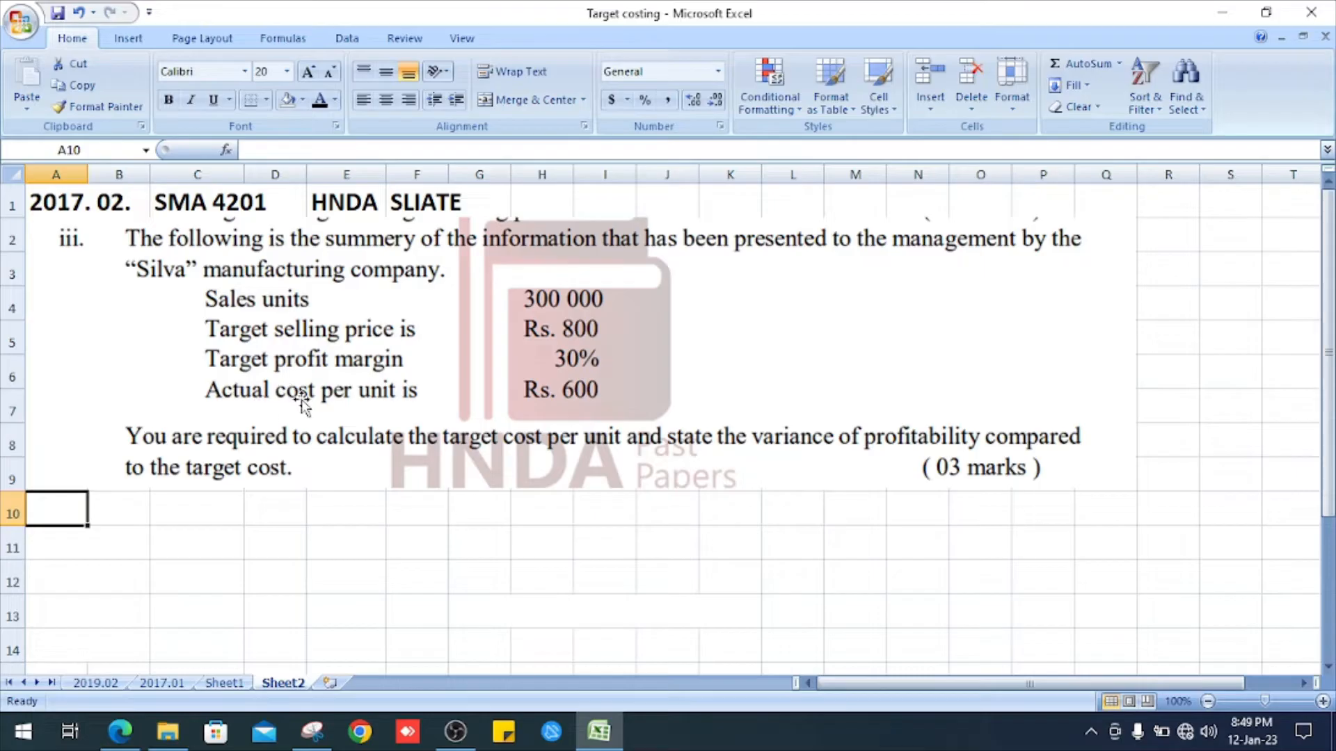
mouse_move(524, 413)
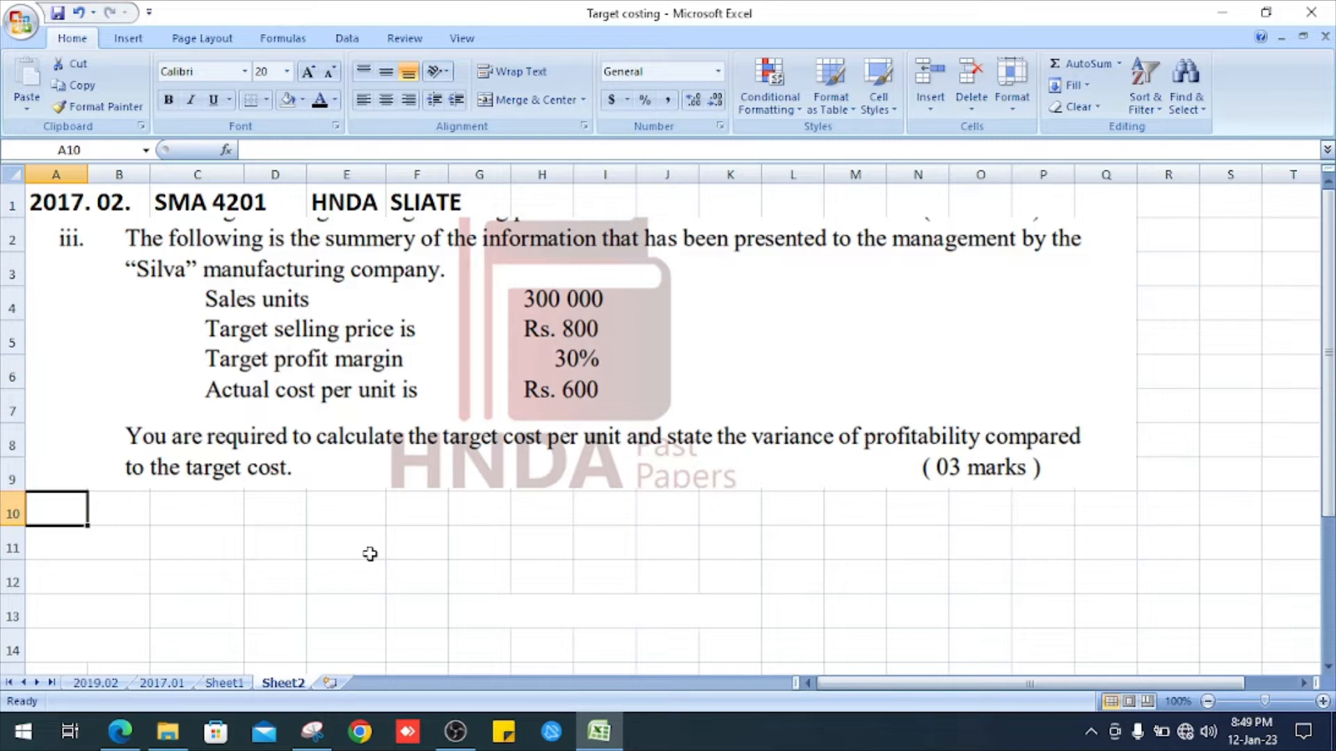
Add a 'sales unit' row with 300000 and a 'price (Rs.)' row with 800.
left_click(118, 509)
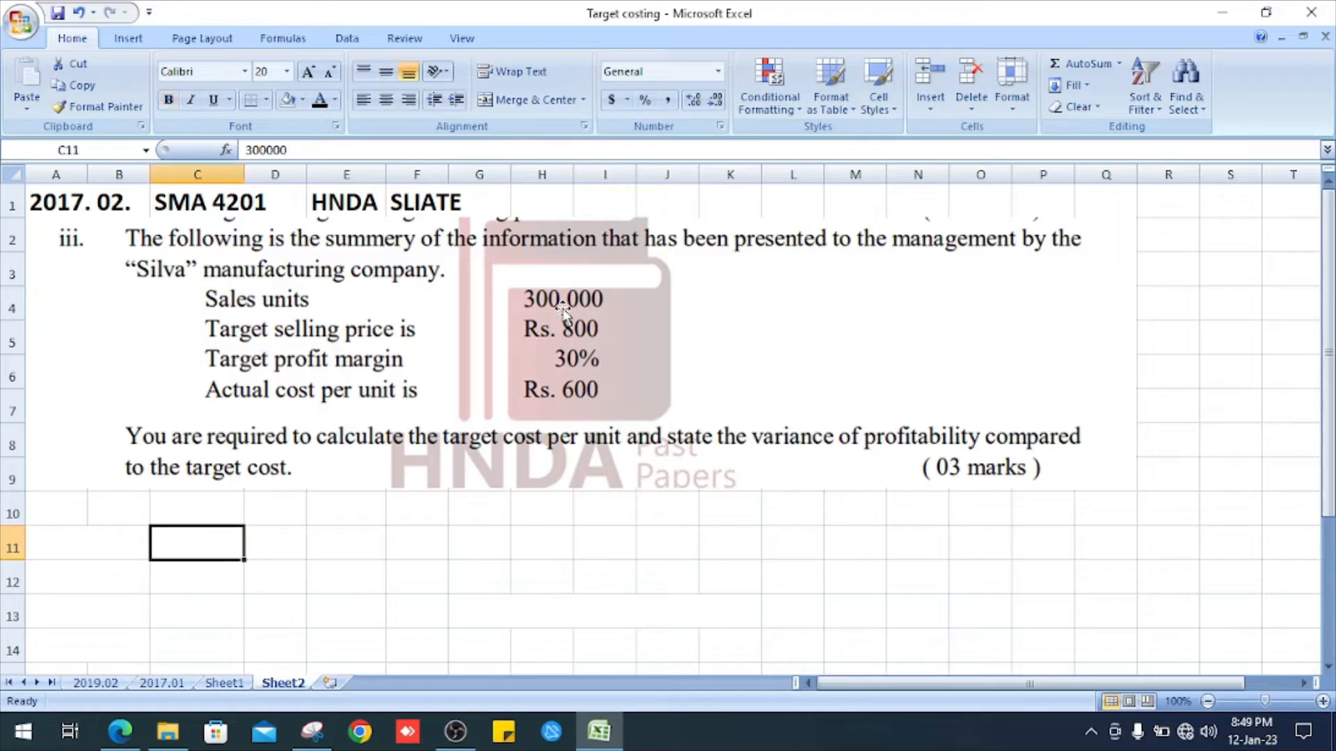
left_click(55, 543)
type("sales unit")
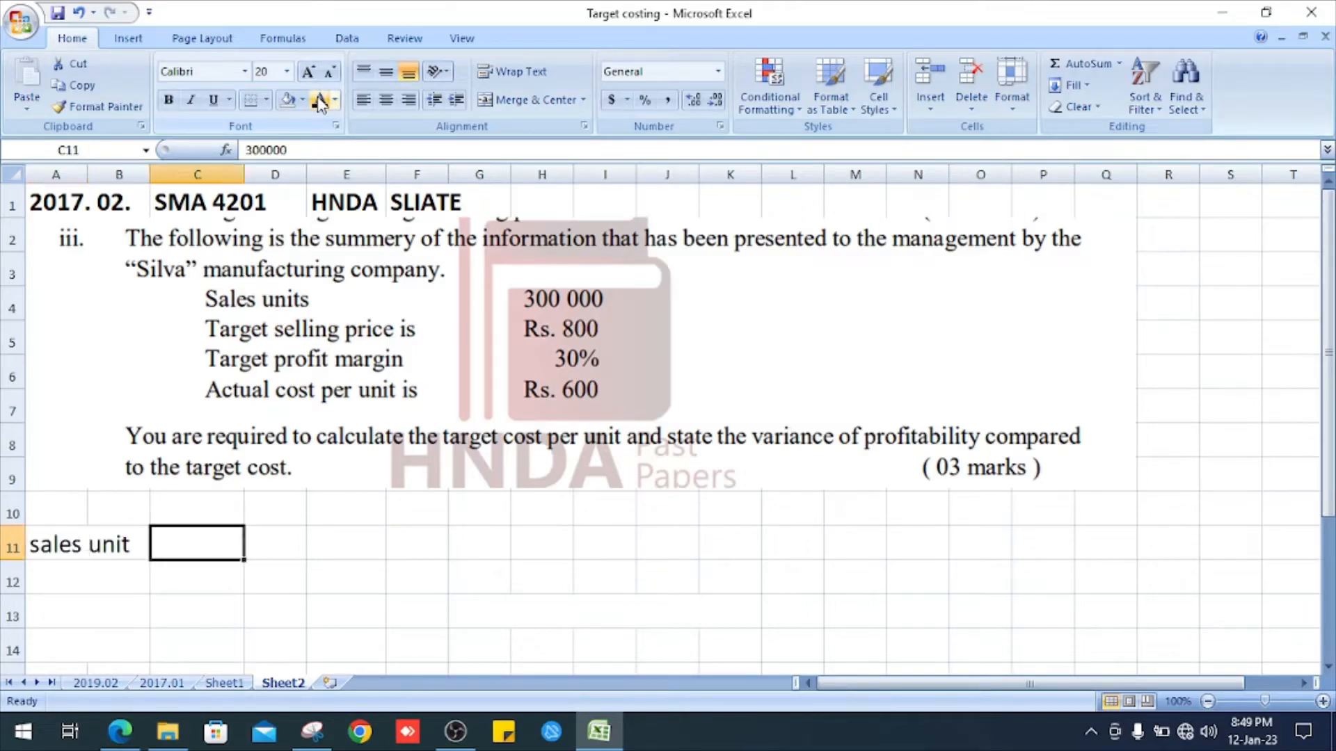
type("300000")
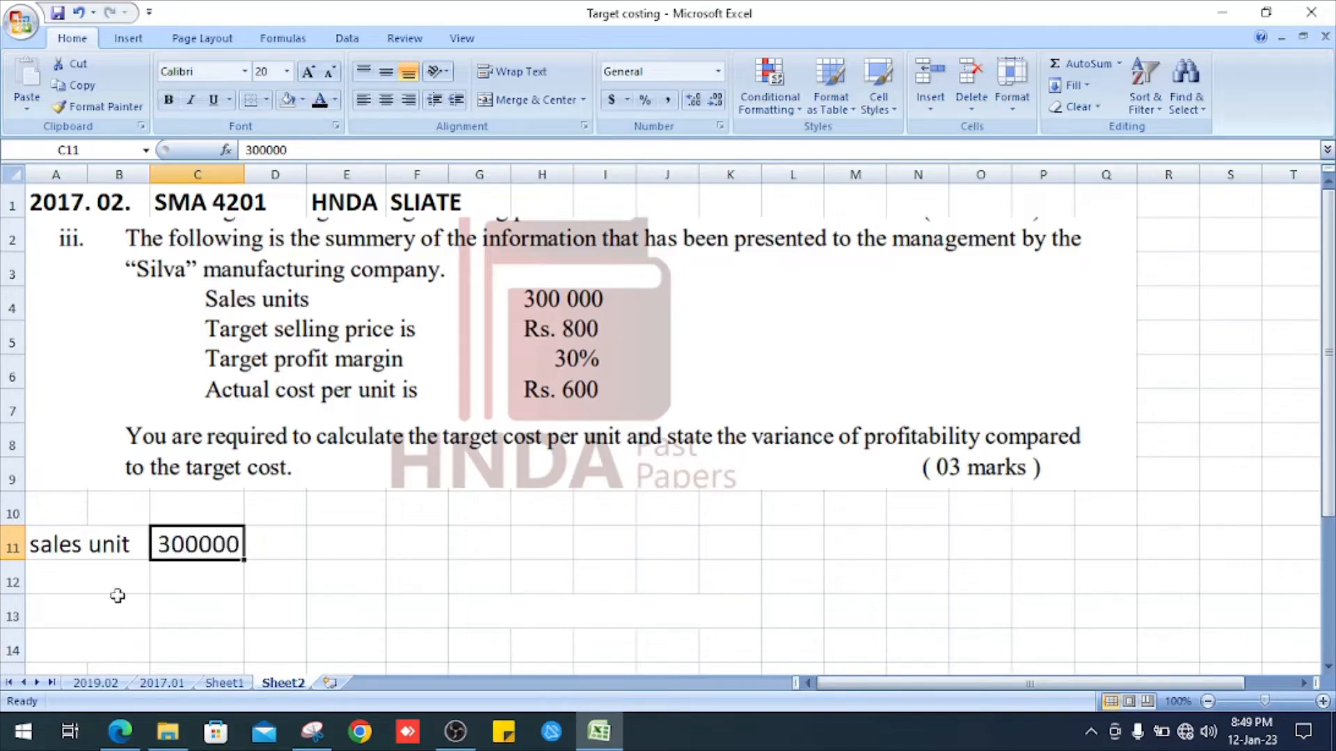
mouse_move(384, 341)
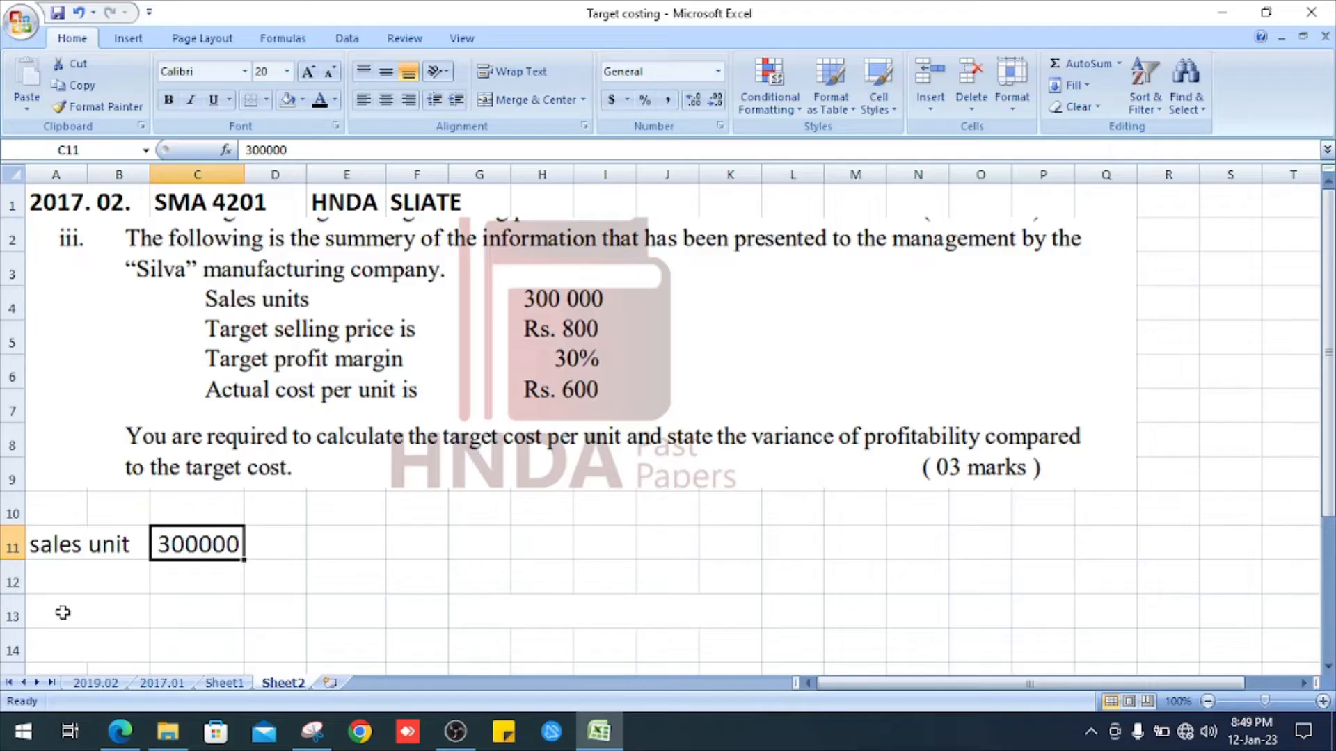
left_click(56, 581)
type("price (Rs.)")
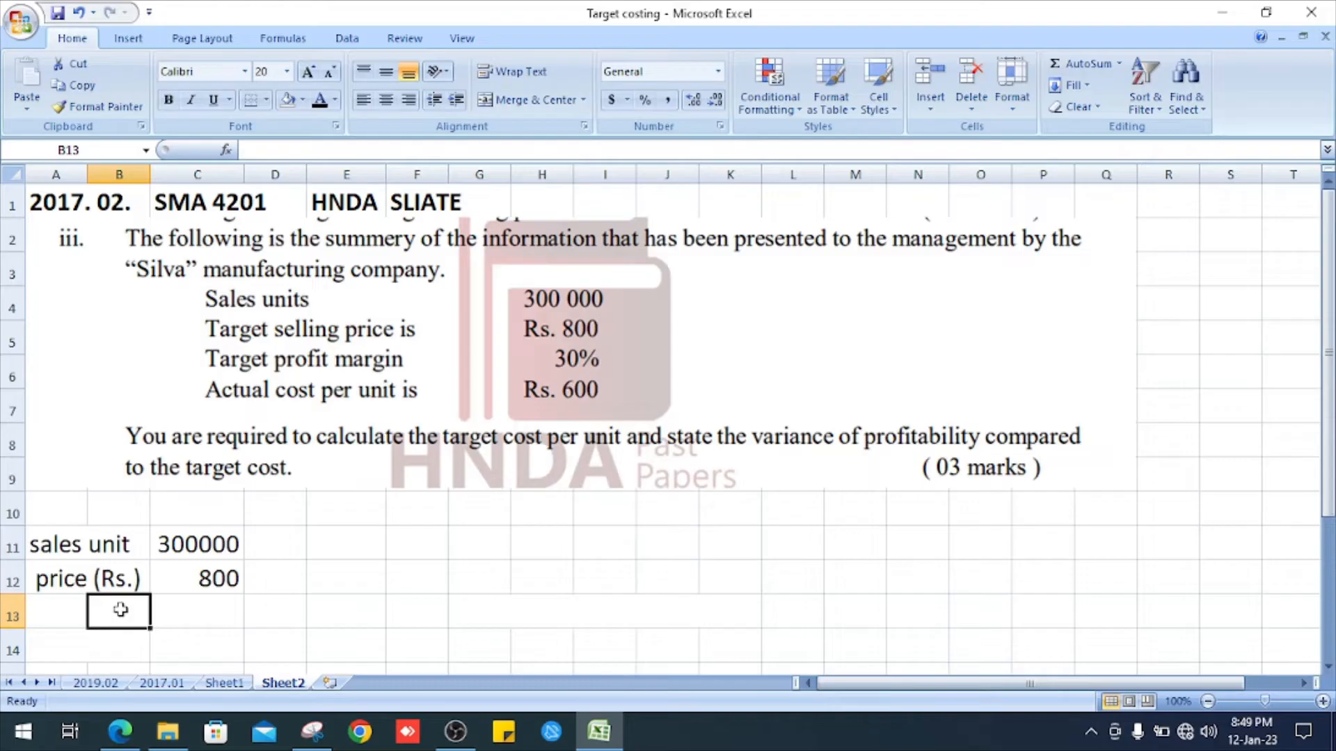
mouse_move(570, 380)
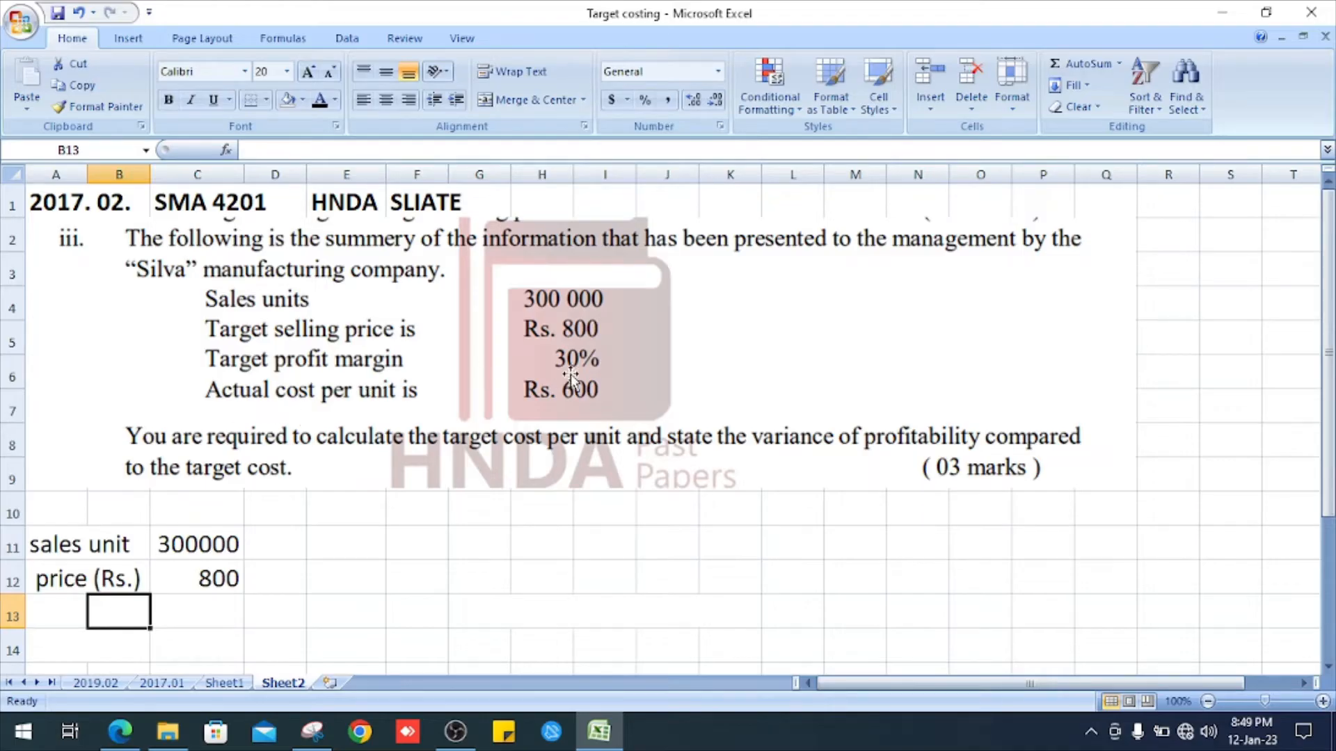
Add 'profit (Rs.)' as =C12*30% (240) and 'cost (Rs.)' as =C12-C13 (560), in bold.
left_click(57, 611)
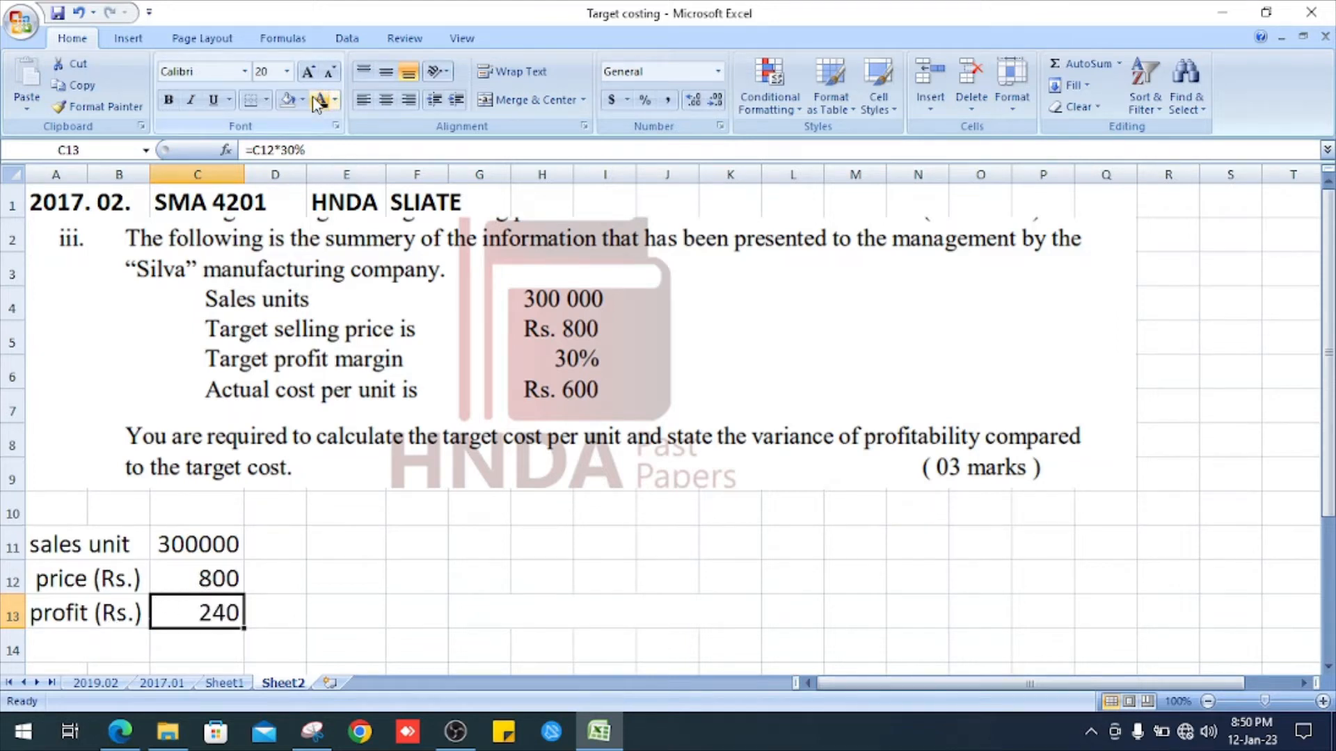
left_click(55, 648)
type("cost (Rs.)")
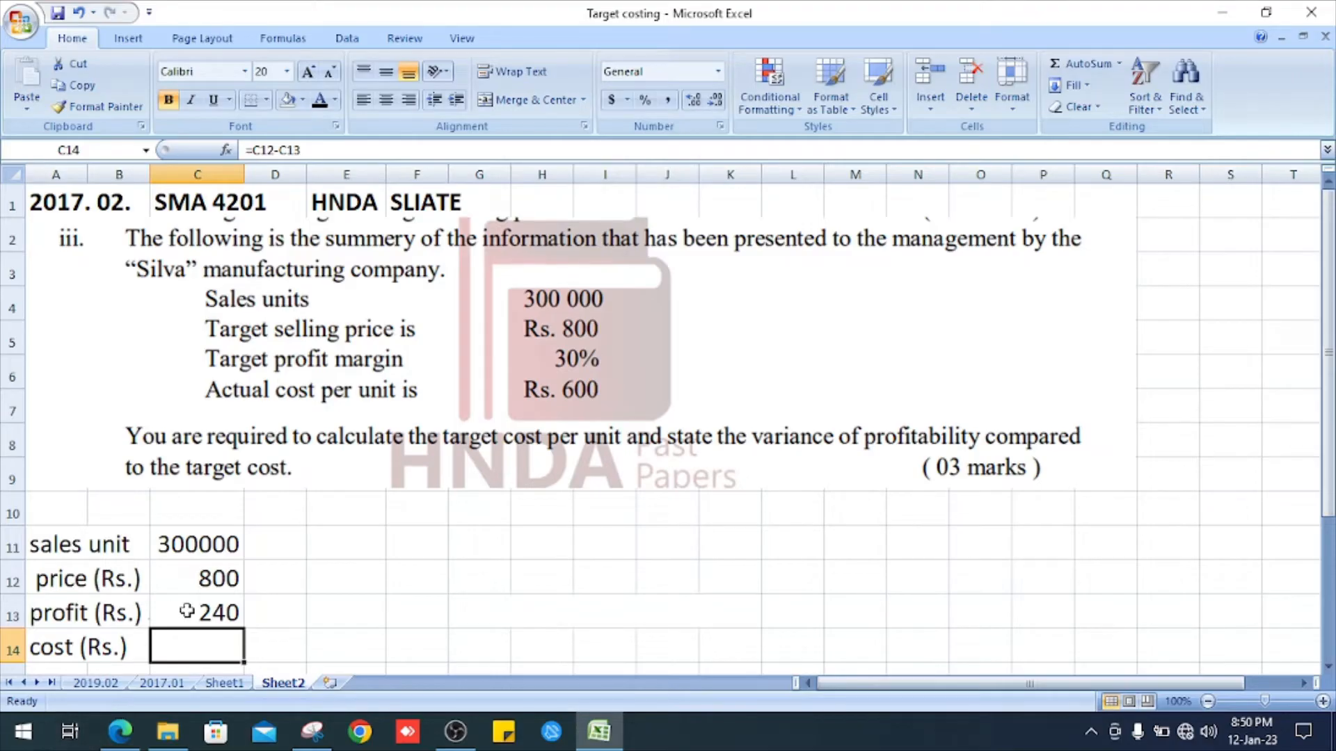
mouse_move(193, 632)
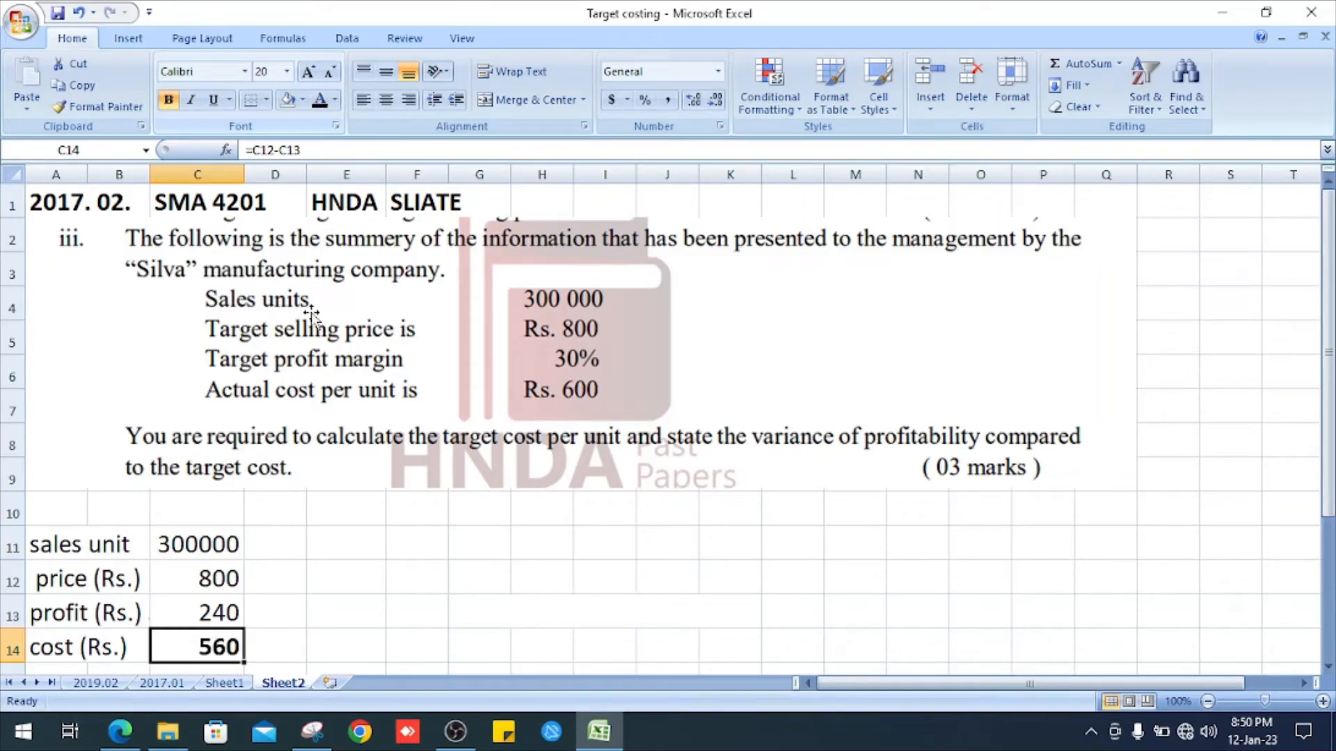
mouse_move(306, 599)
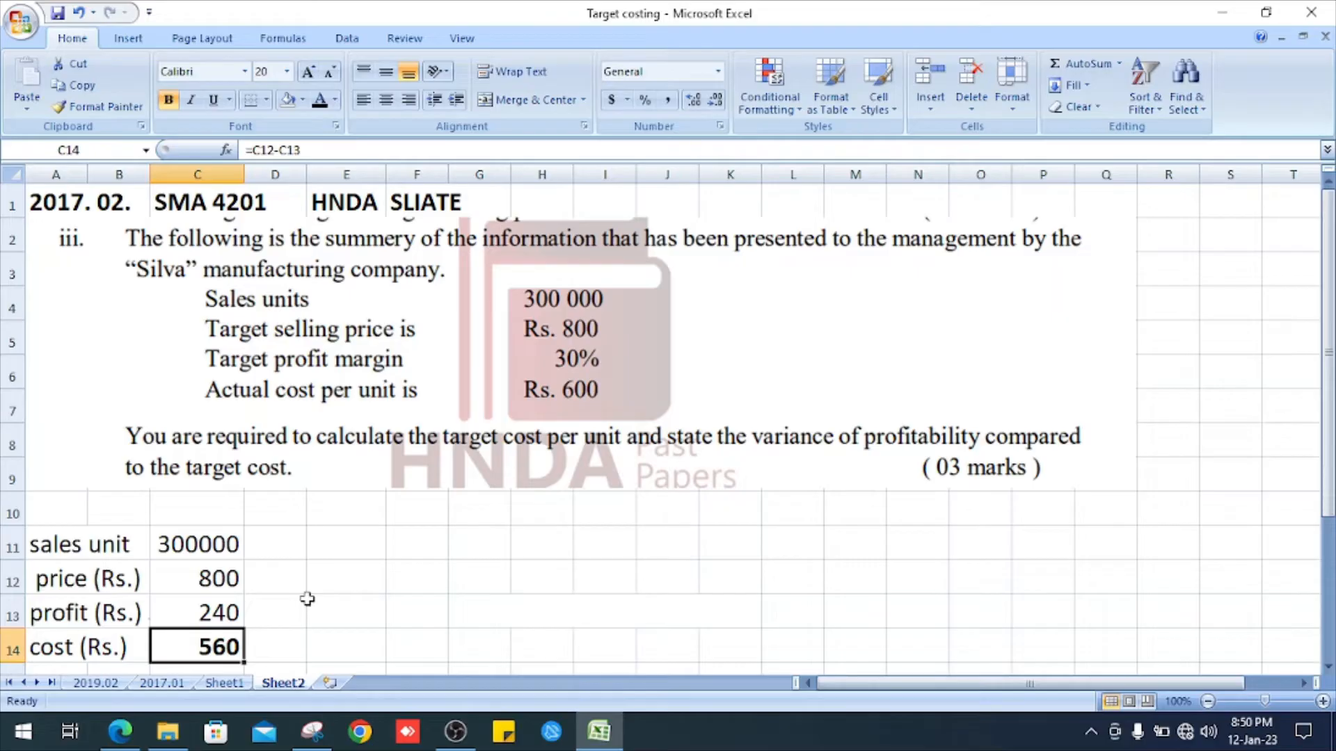
Head column C 'target' and column E 'actual', and enter 600 as the actual cost.
left_click(197, 513)
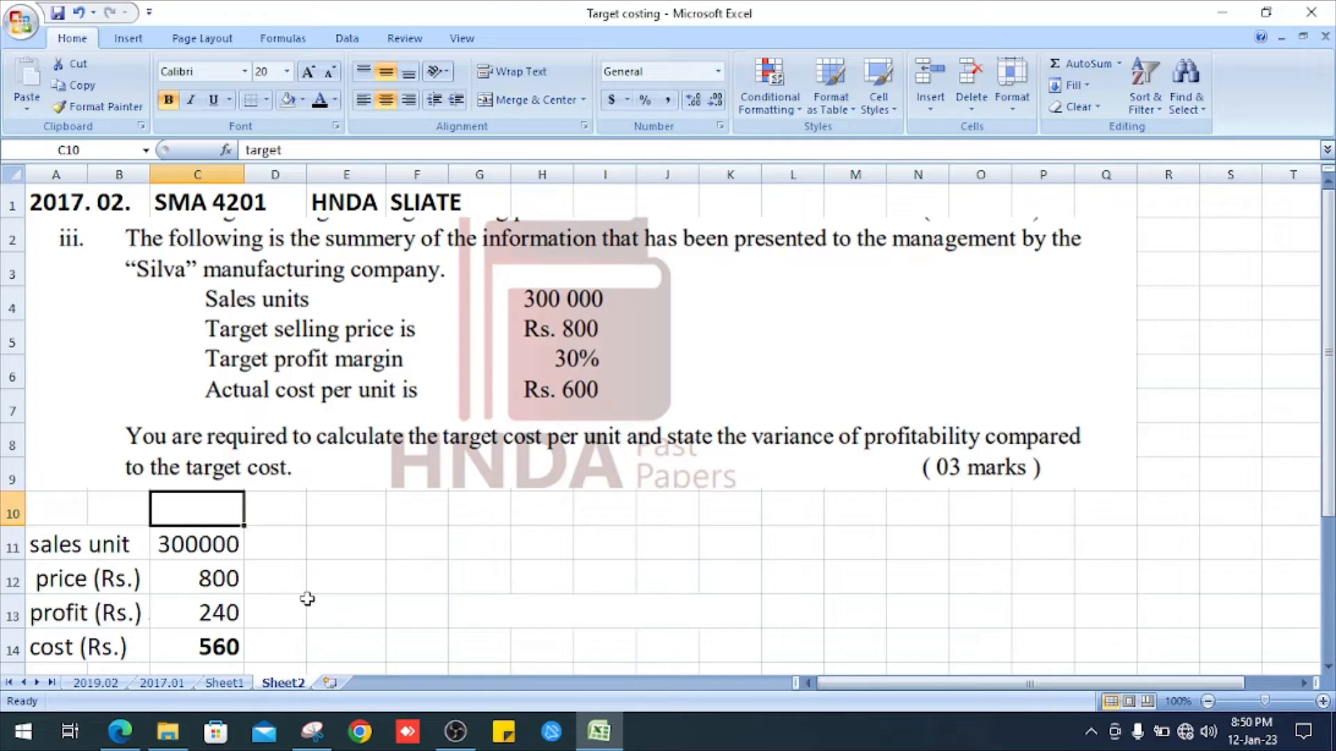
type("target")
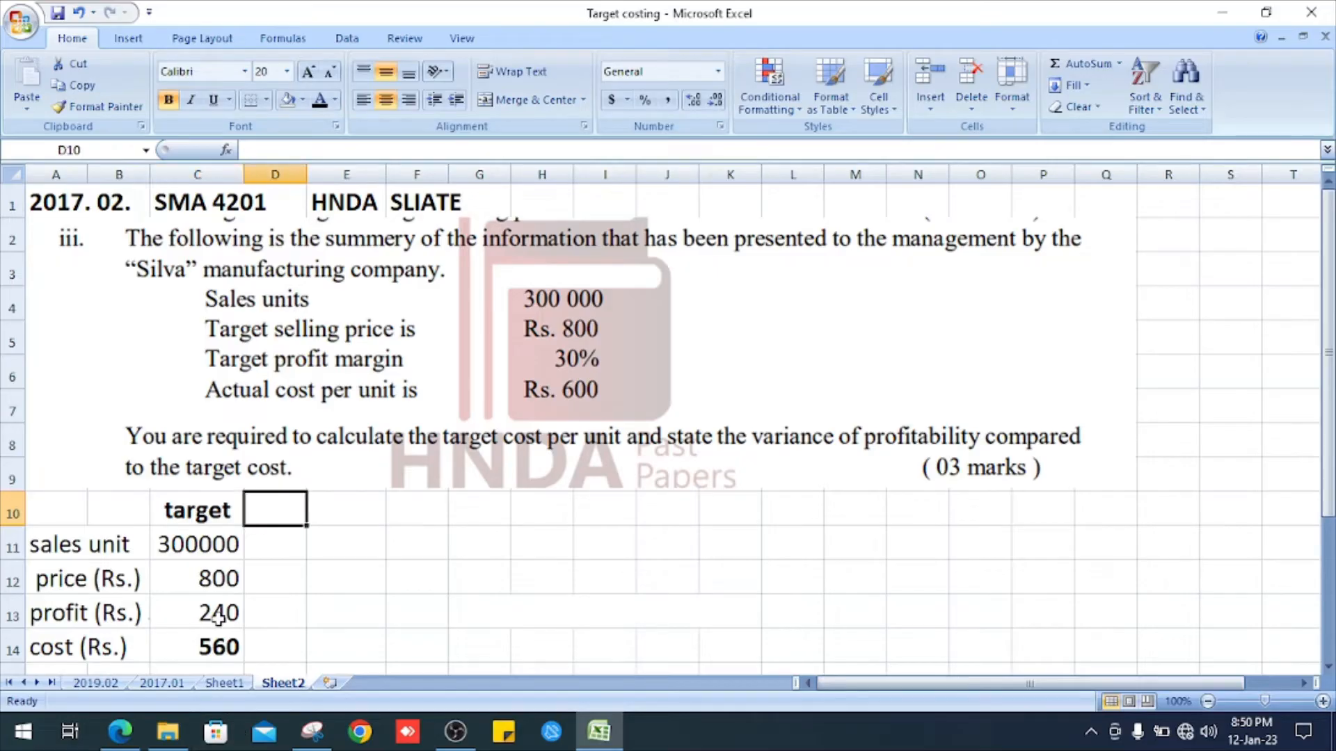
left_click(346, 509)
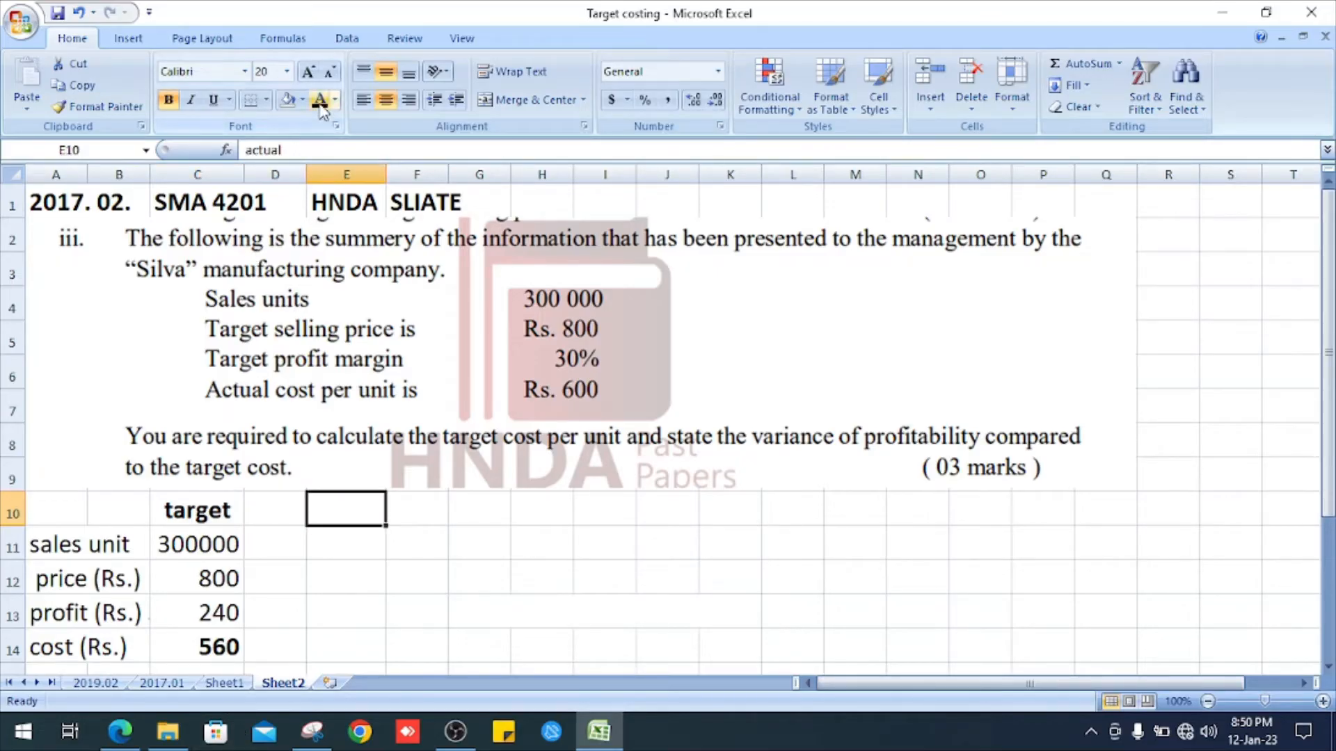
type("actual")
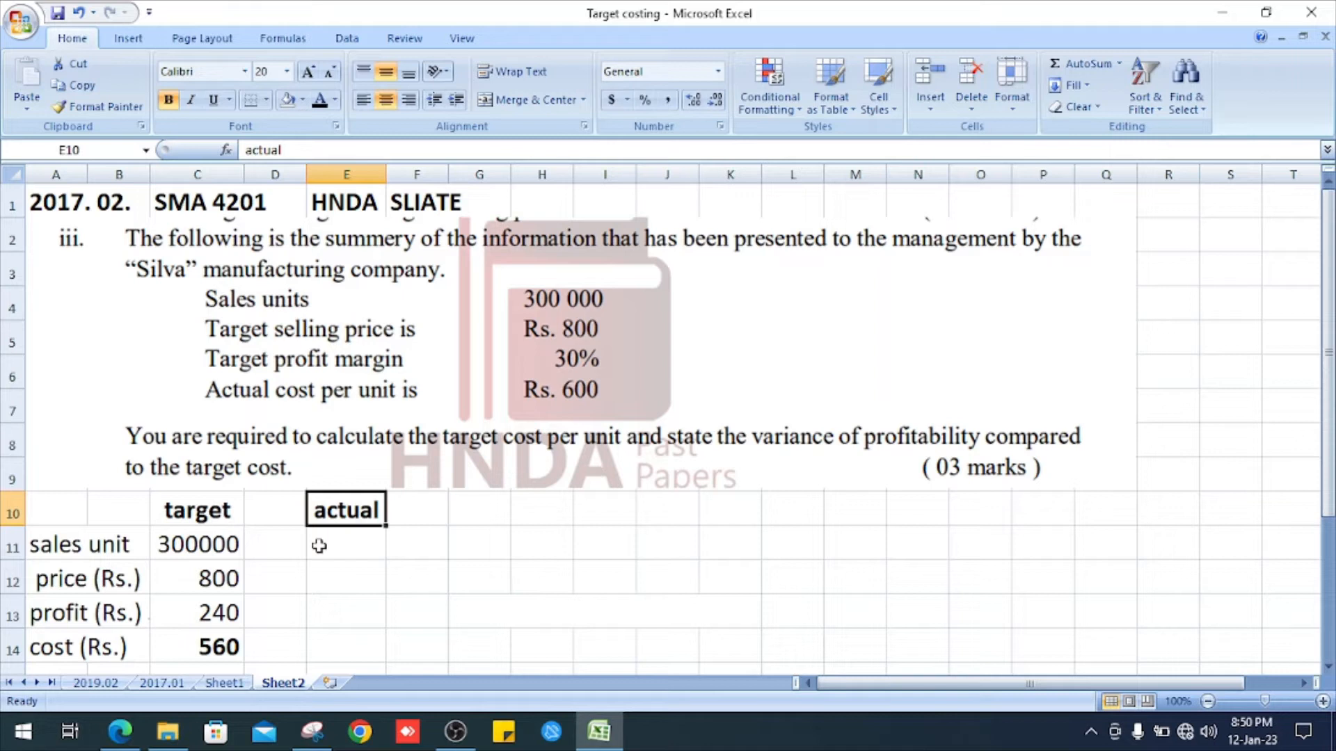
mouse_move(532, 413)
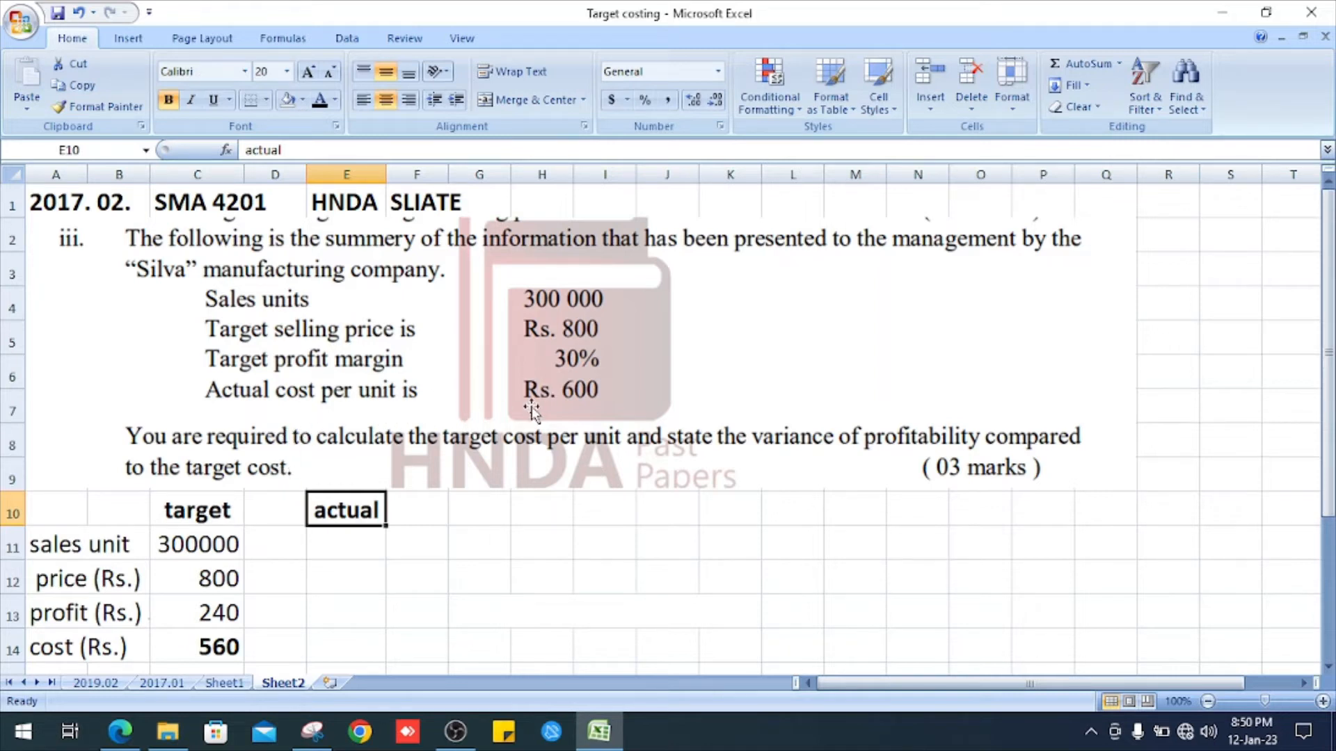
left_click(346, 646)
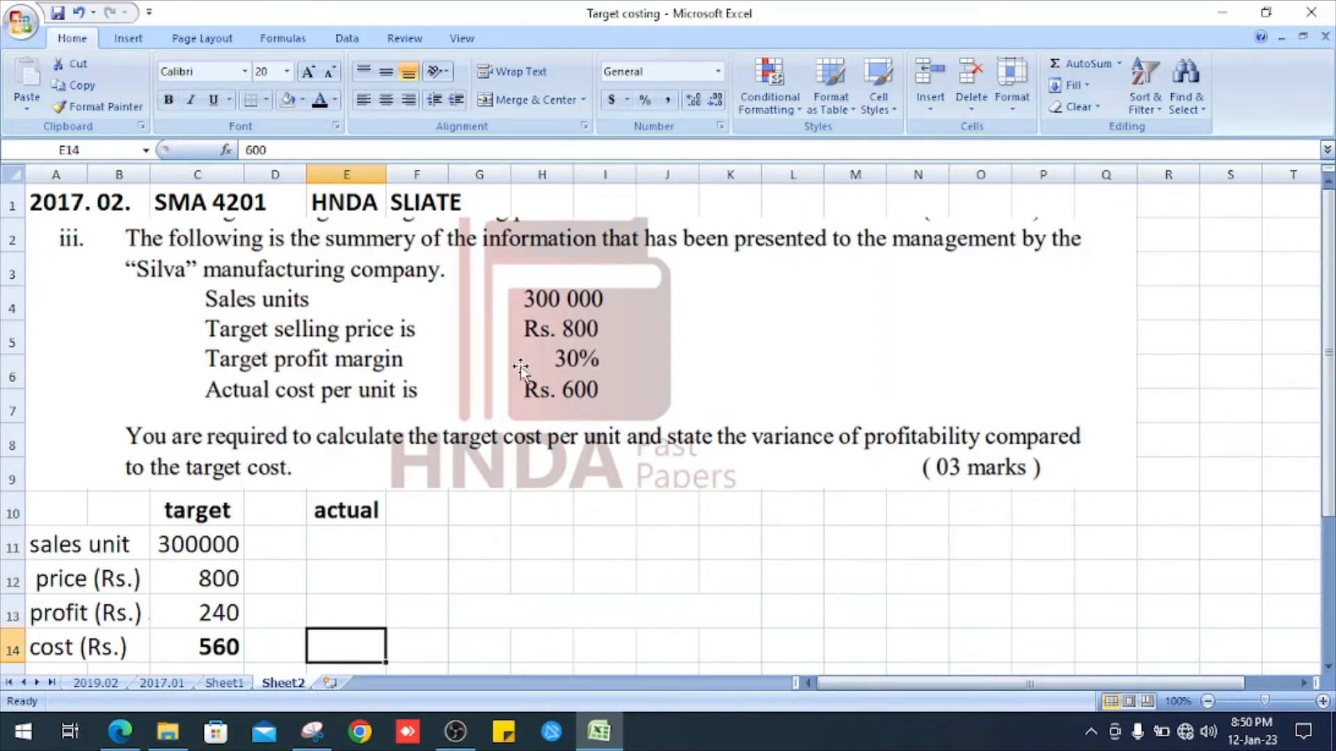
type("600")
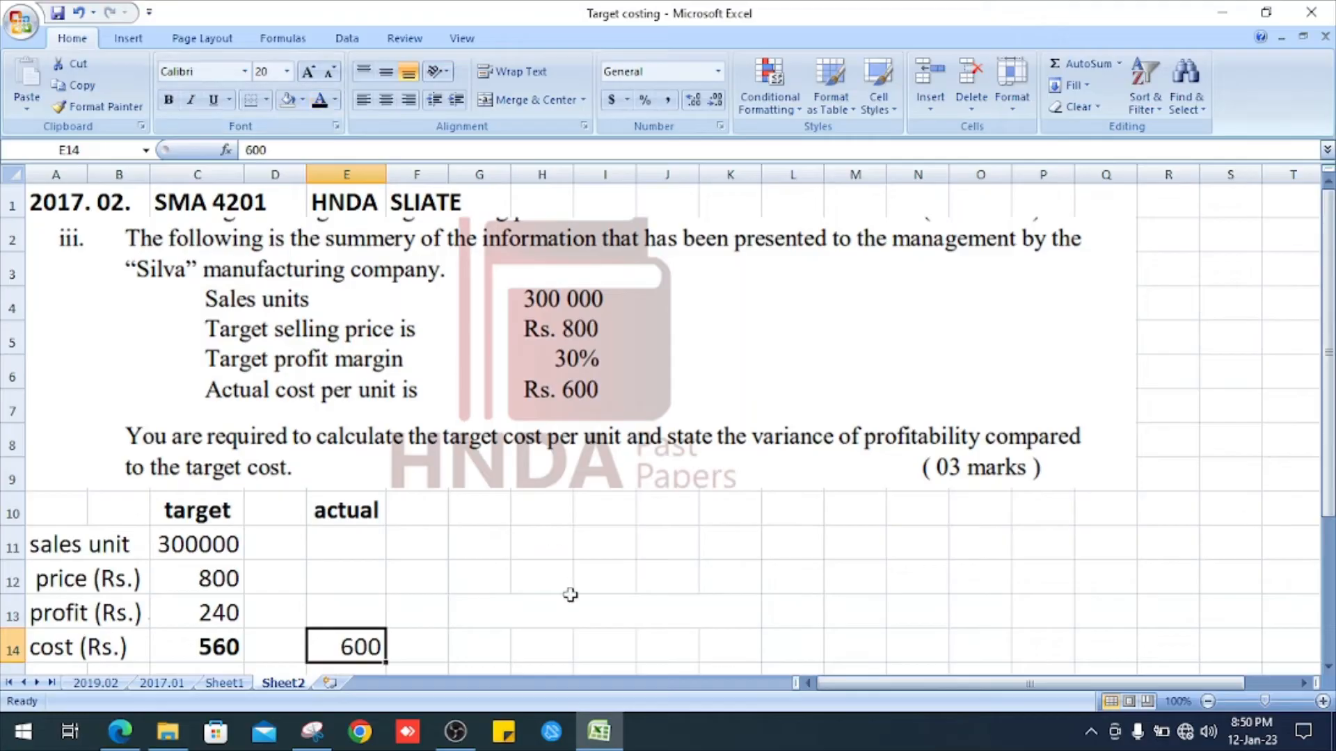
left_click(416, 579)
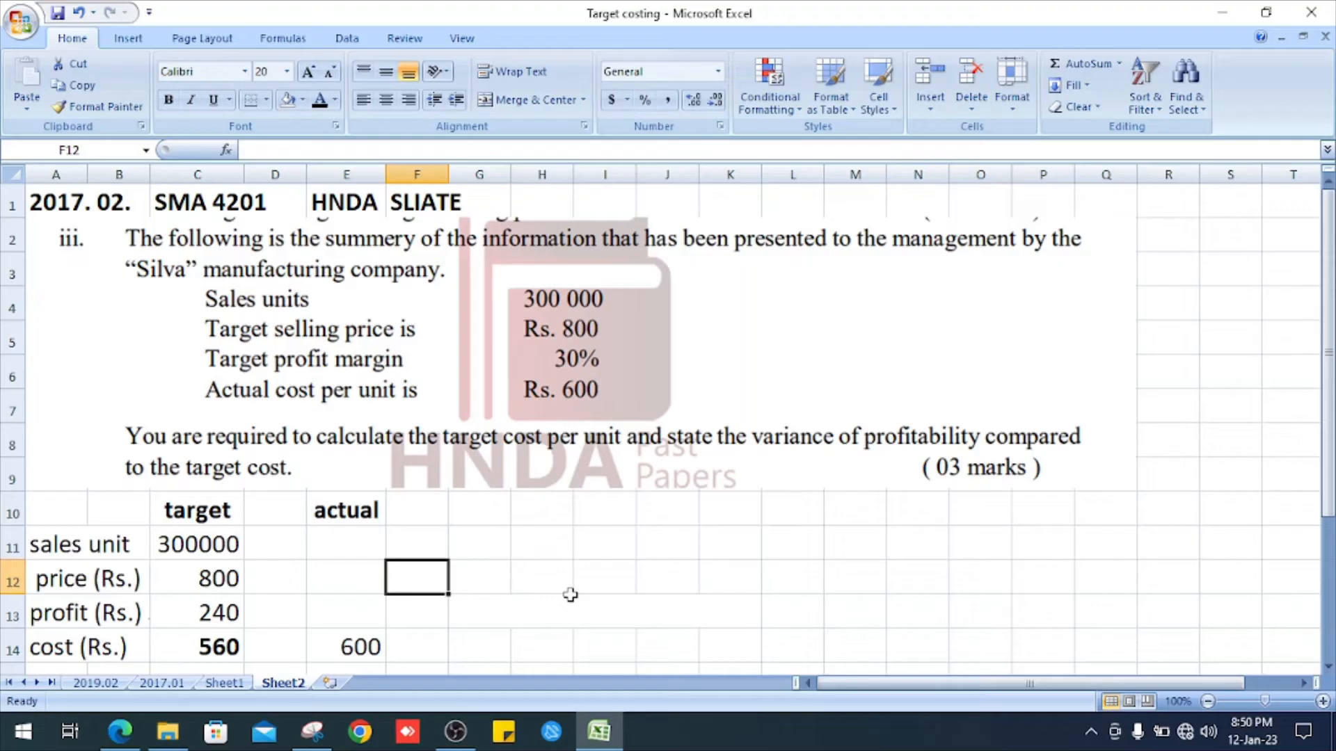
Enter actual price 800, profit =E12-E14 (200), and a bold 'Rs. 40' variance in F13.
left_click(346, 578)
type("800")
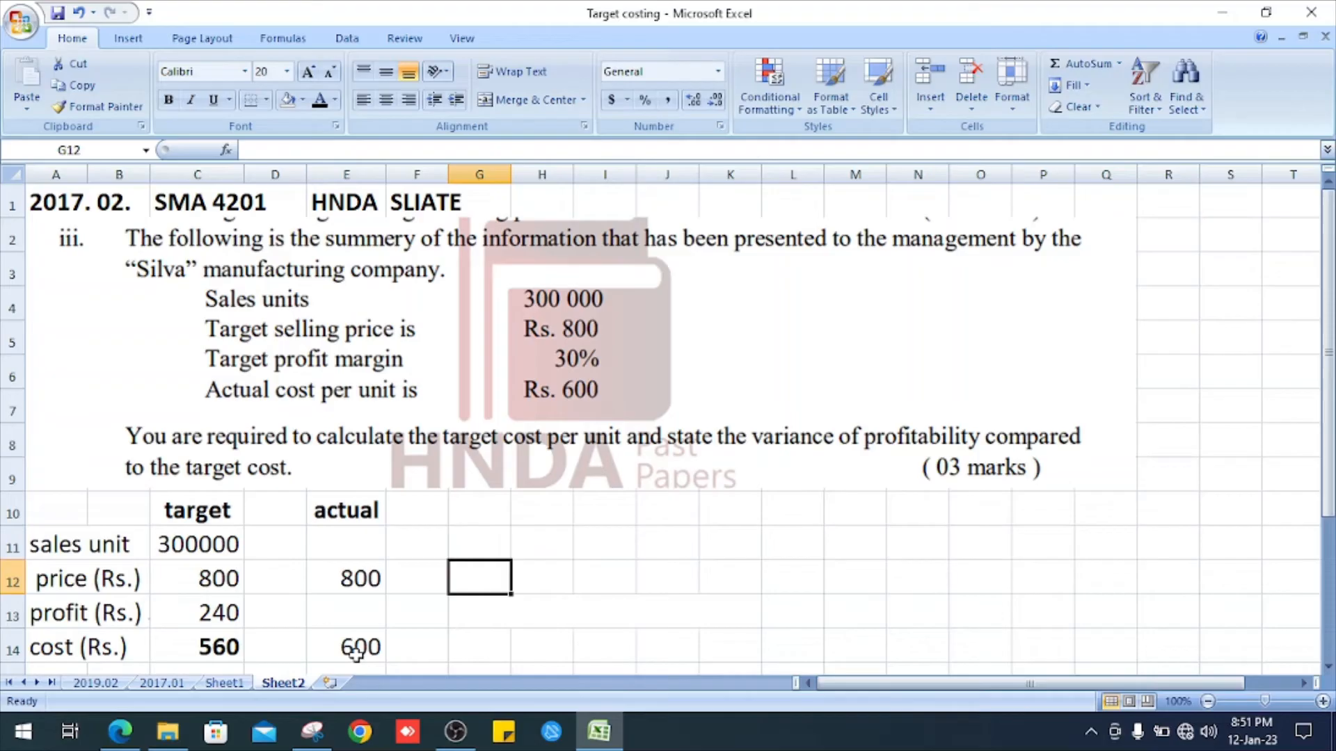
left_click(346, 612)
type("200")
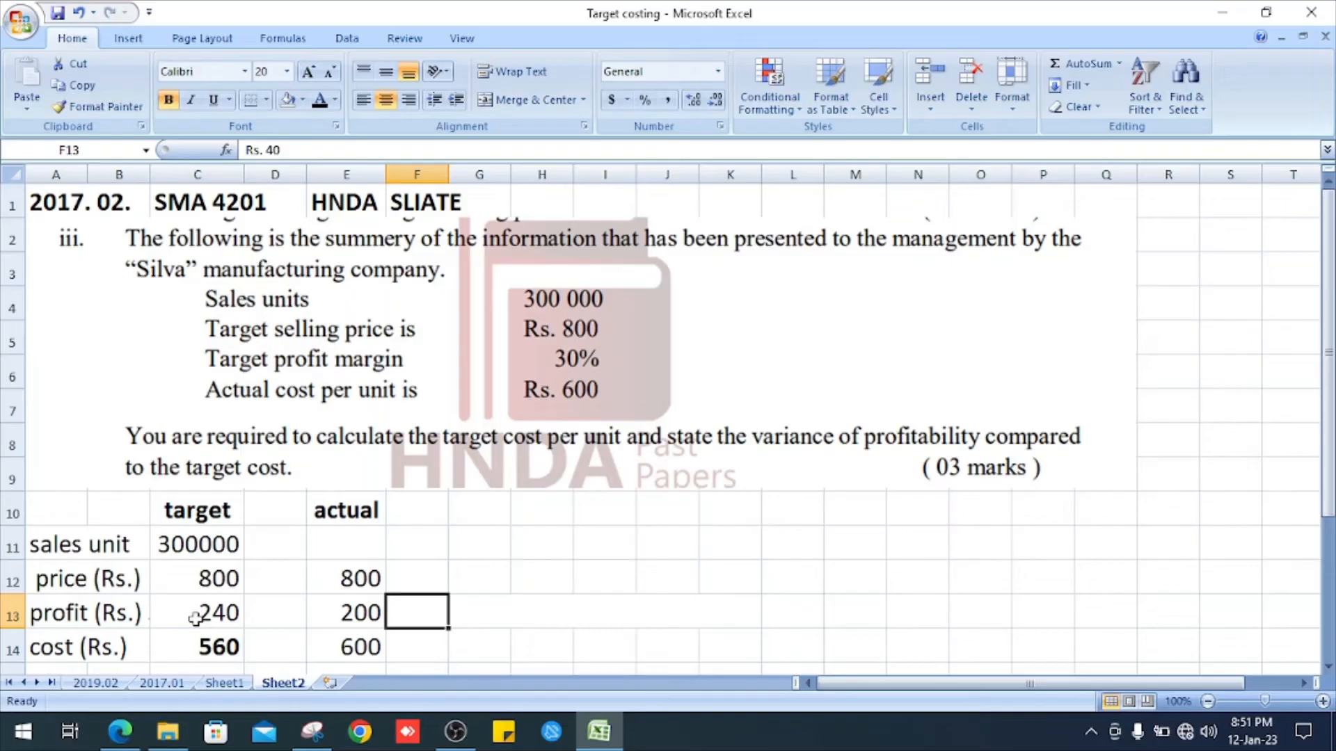
left_click(345, 612)
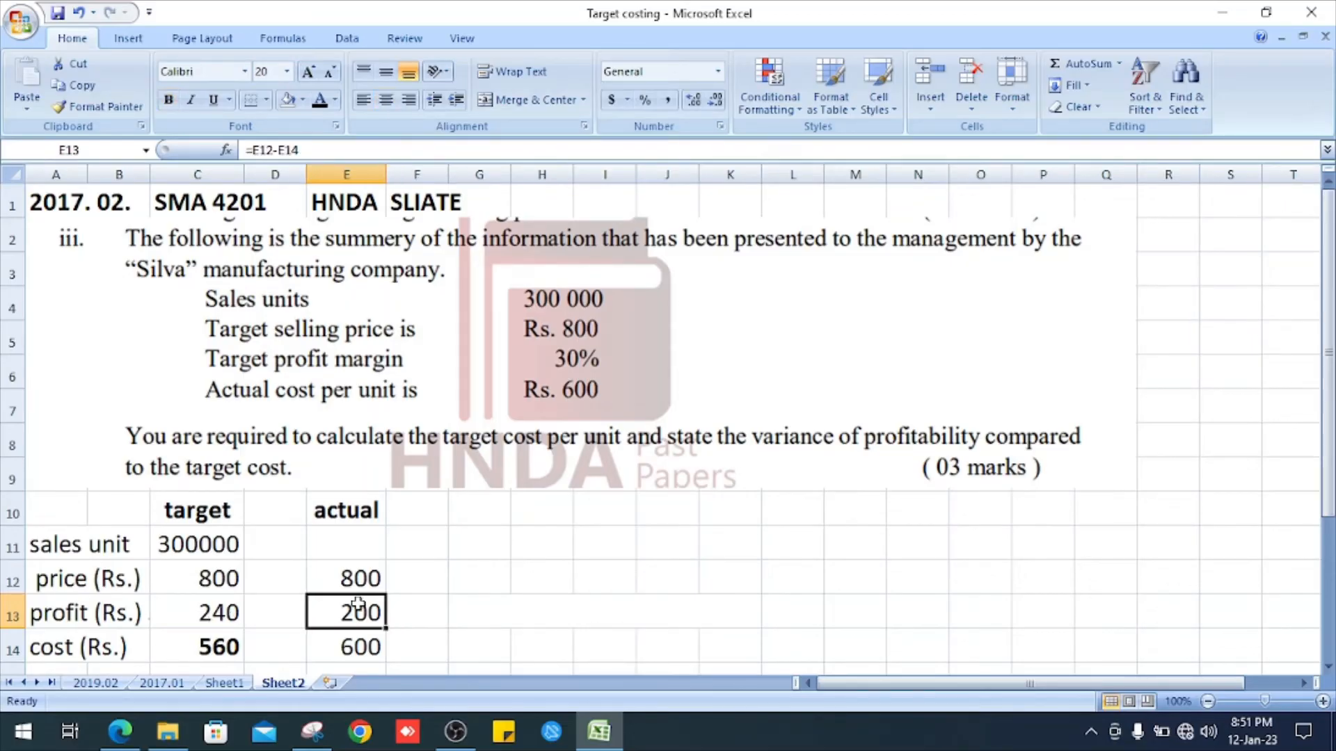
left_click(417, 612)
type("Rs. 40")
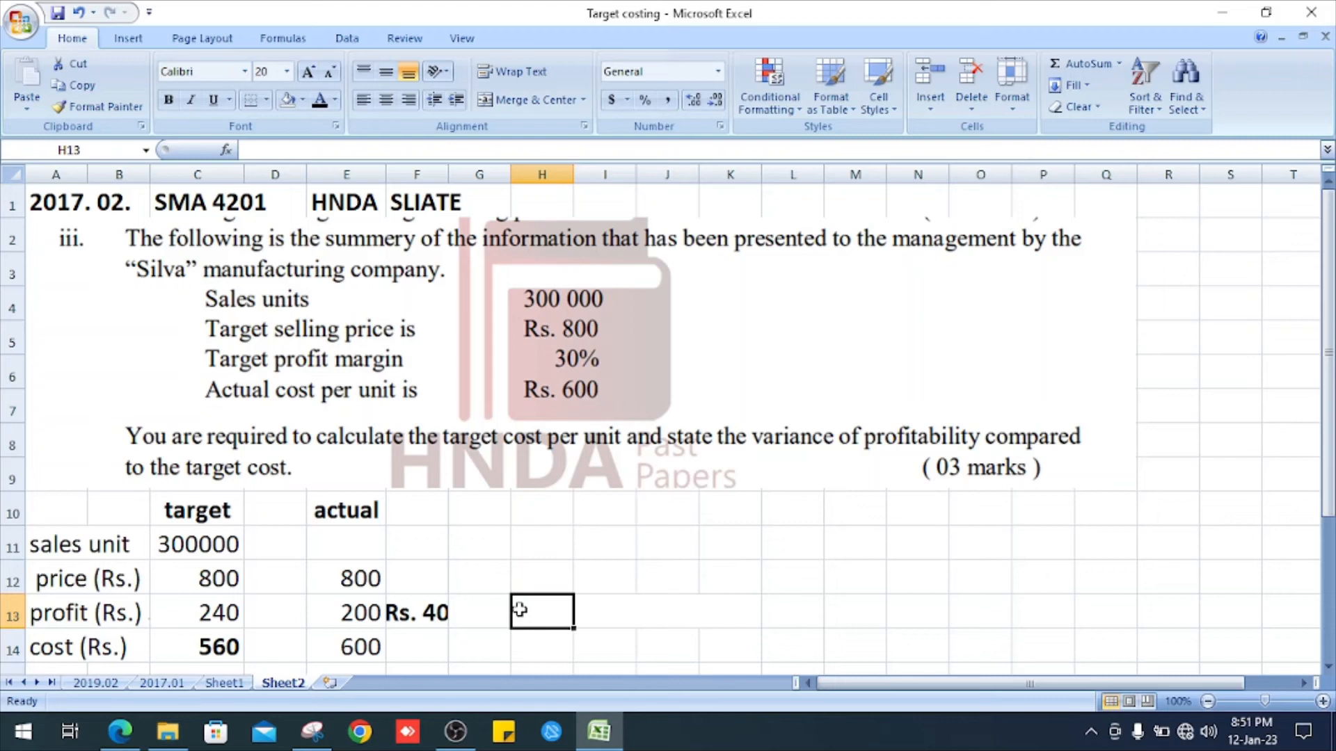
mouse_move(447, 611)
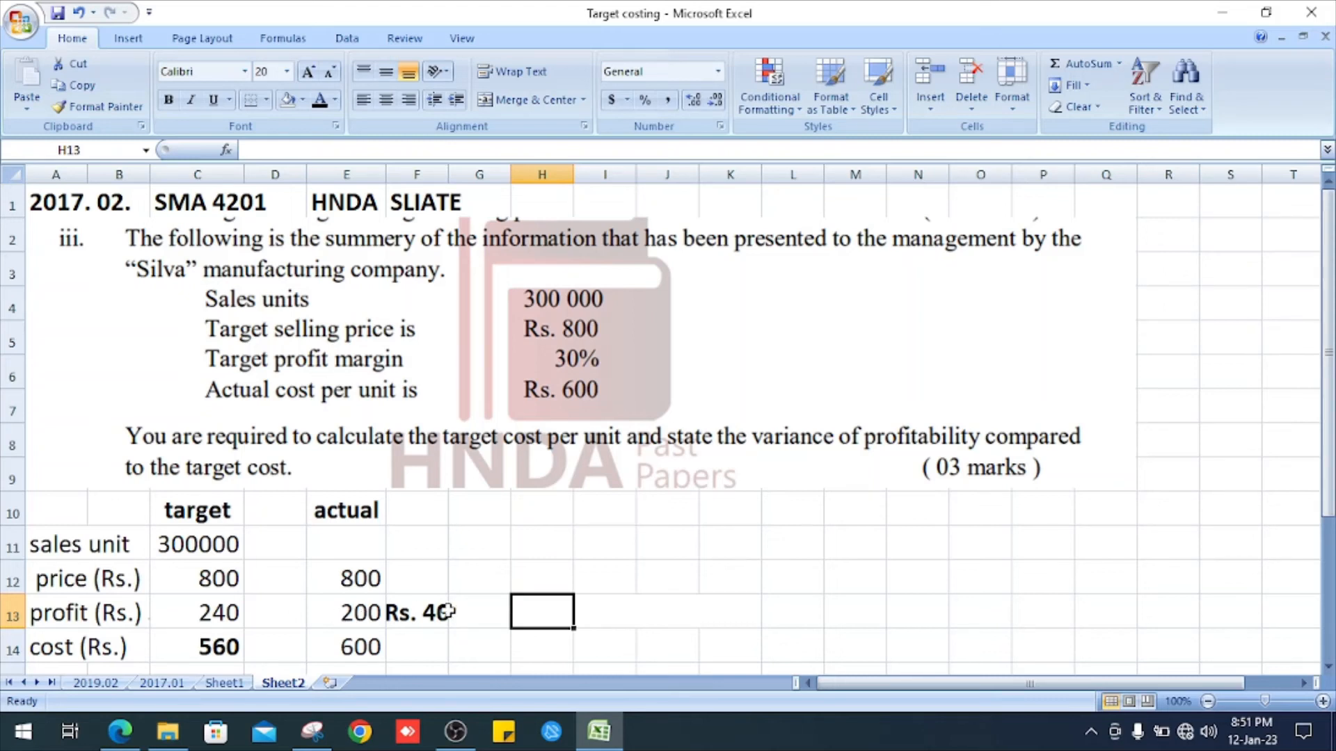
left_click(416, 612)
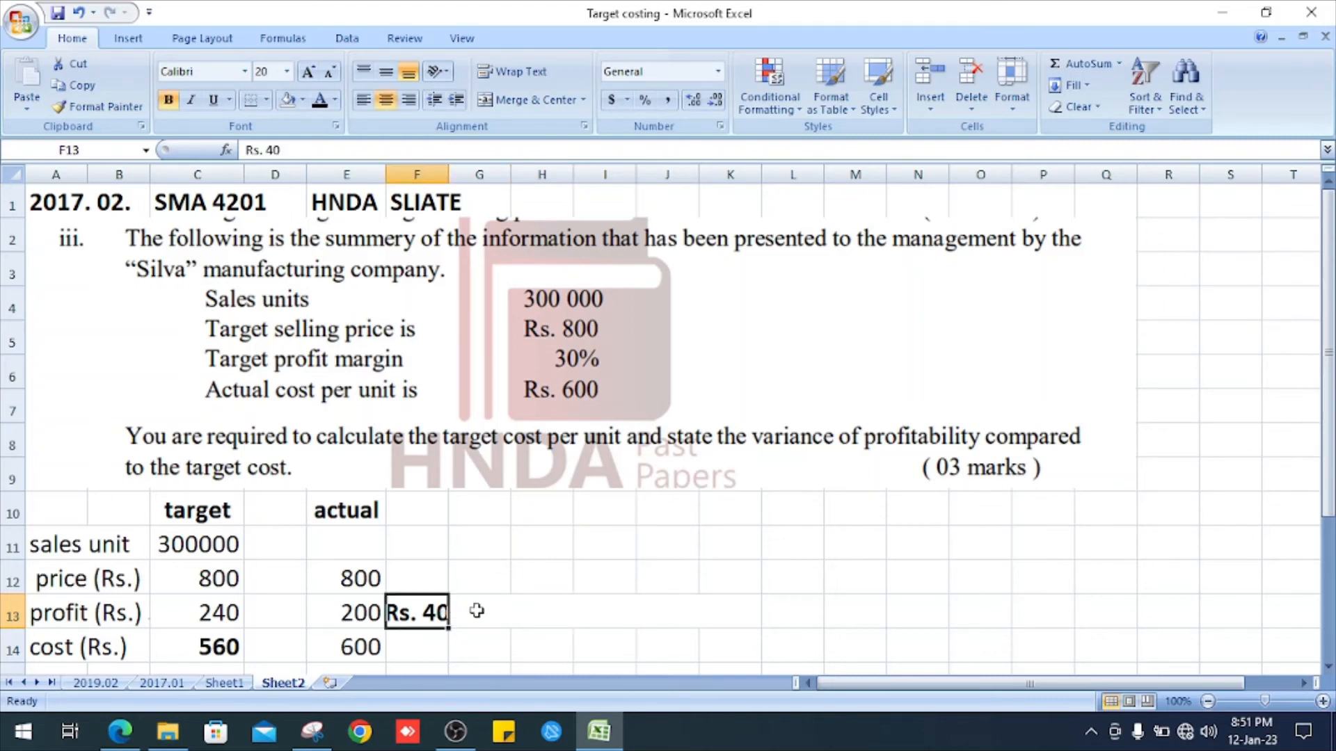